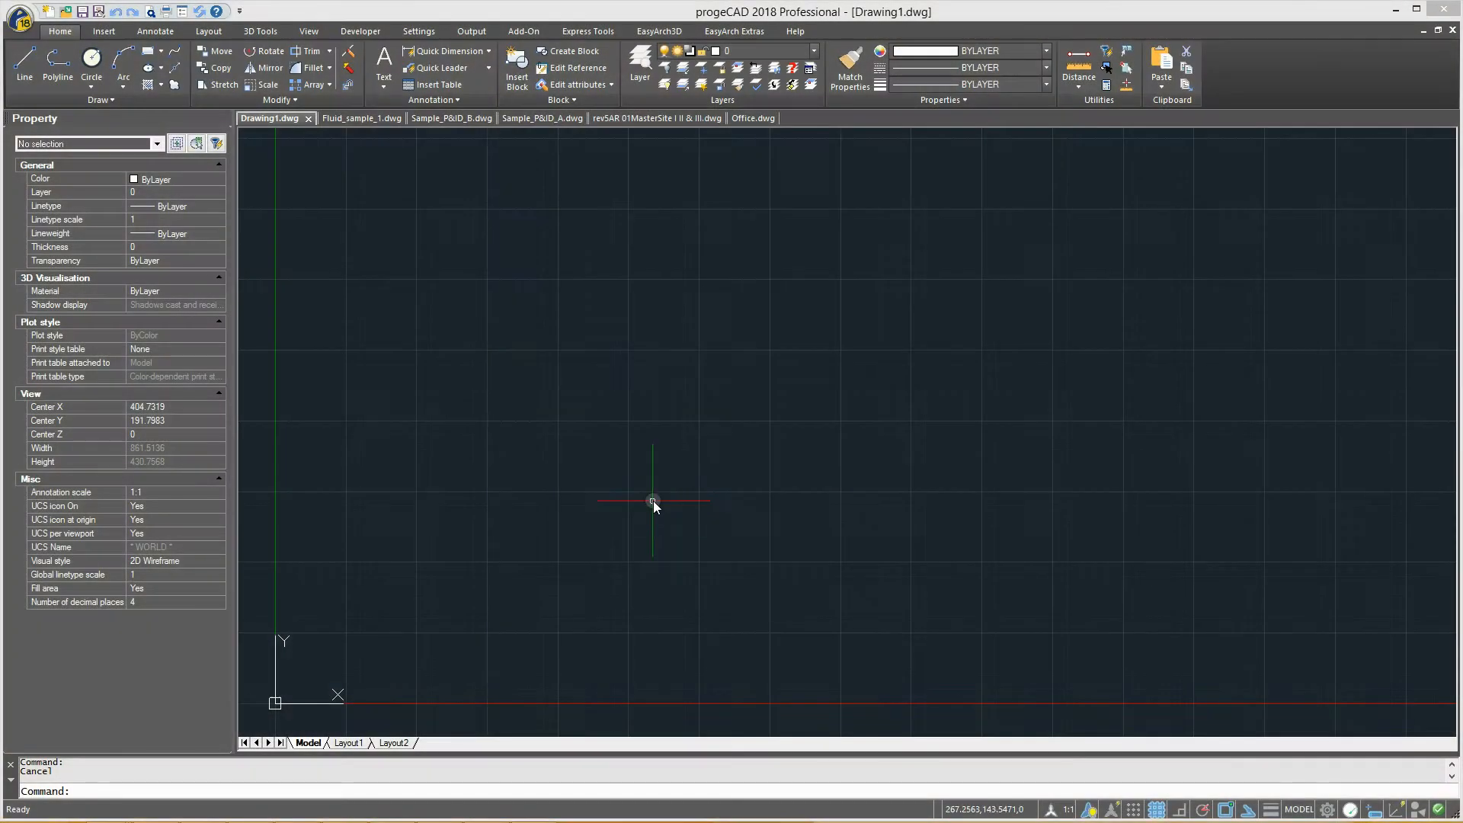
Step: Browse the Fluid_sample_1, Sample_P&ID_B and revSAR 01MasterSite drawings, ending on Office.dwg
{"action": "left_click", "coordinate": [359, 117]}
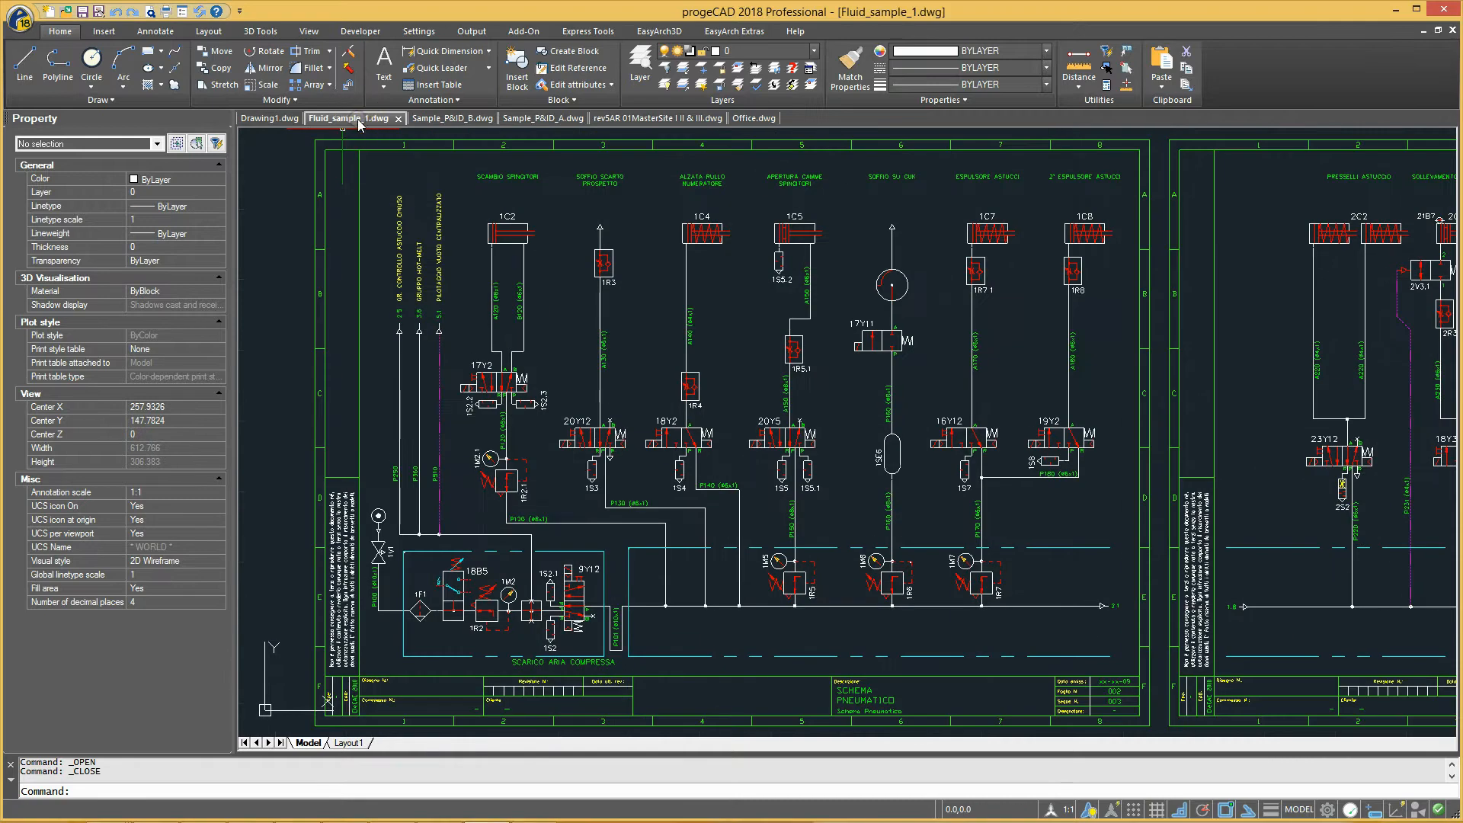
{"action": "left_click", "coordinate": [444, 117]}
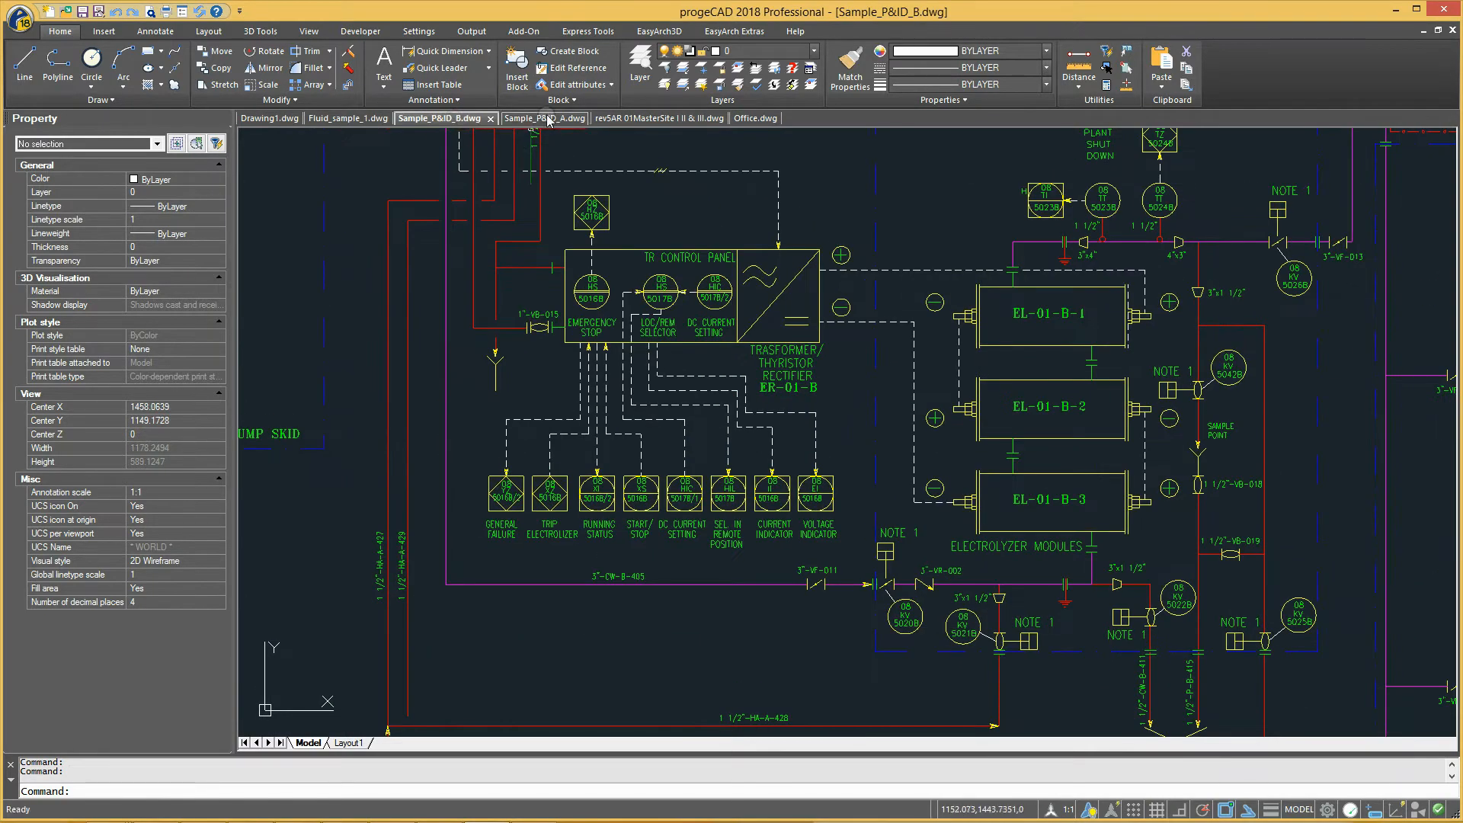
{"action": "left_click", "coordinate": [654, 119]}
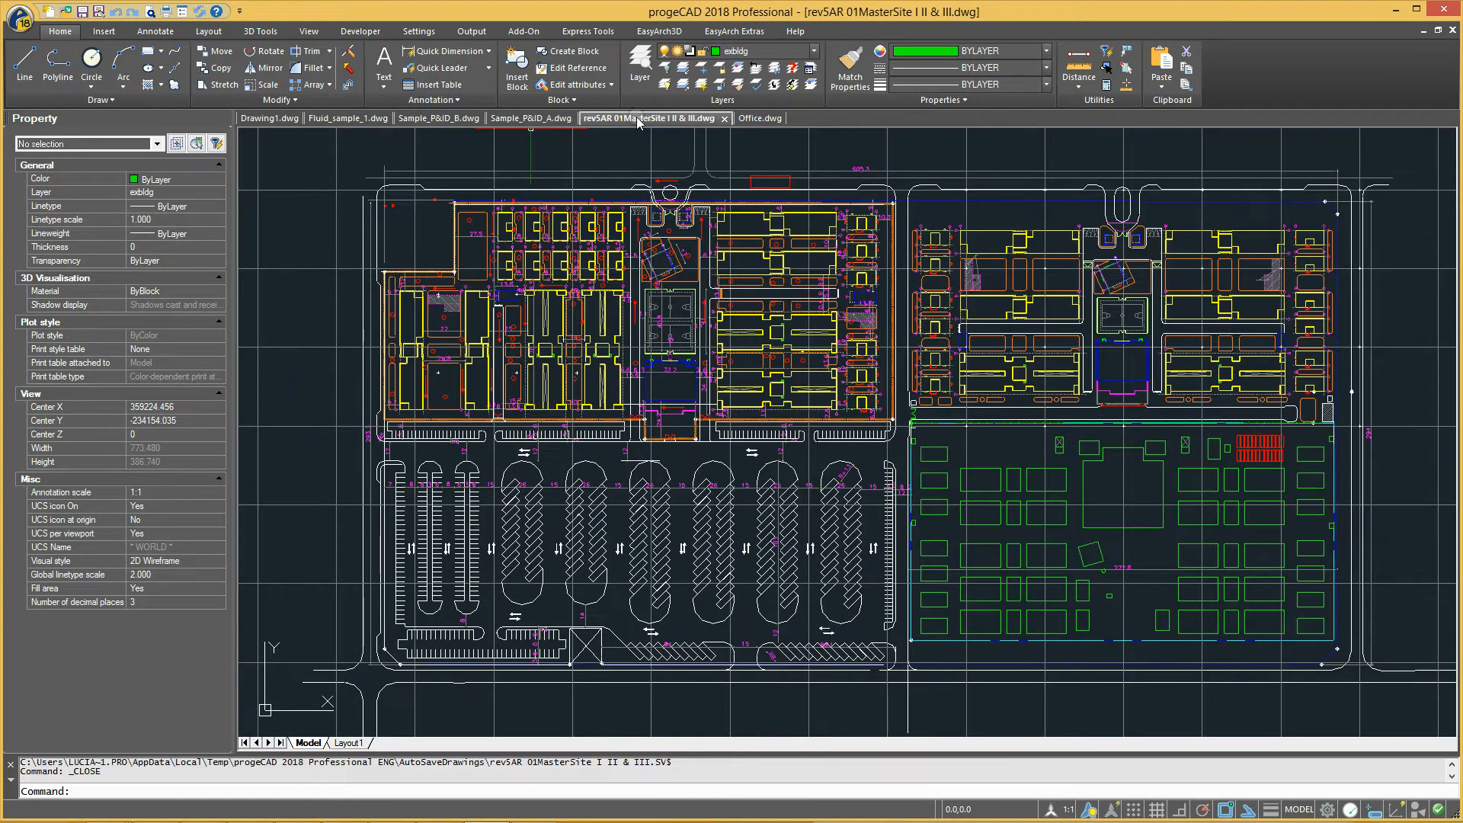
{"action": "left_click", "coordinate": [755, 119]}
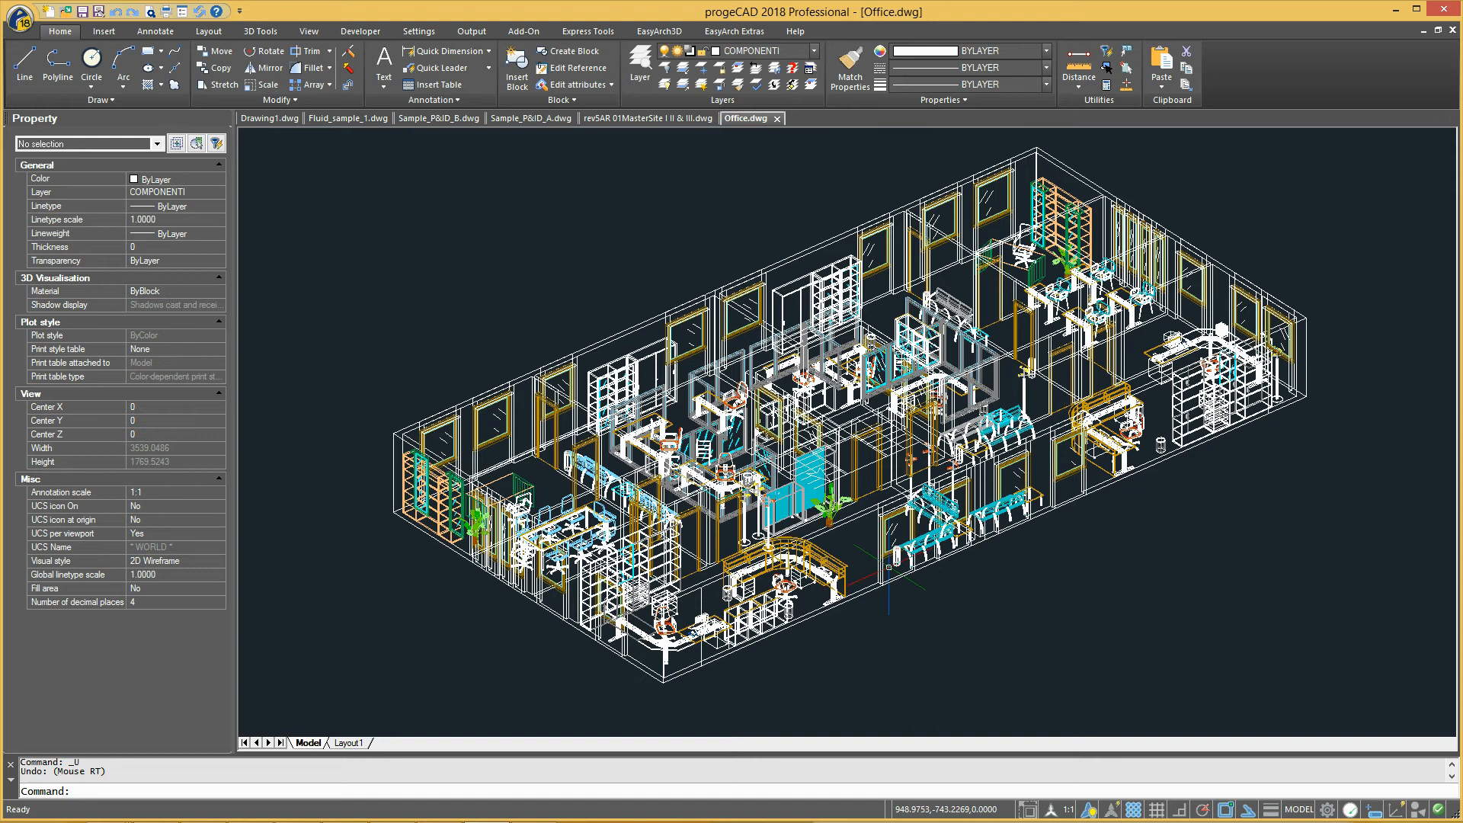
Step: Launch iCADLib from the Add-On tab and expand the library tree to Architectural 2D > Outdoors
{"action": "left_click", "coordinate": [43, 70]}
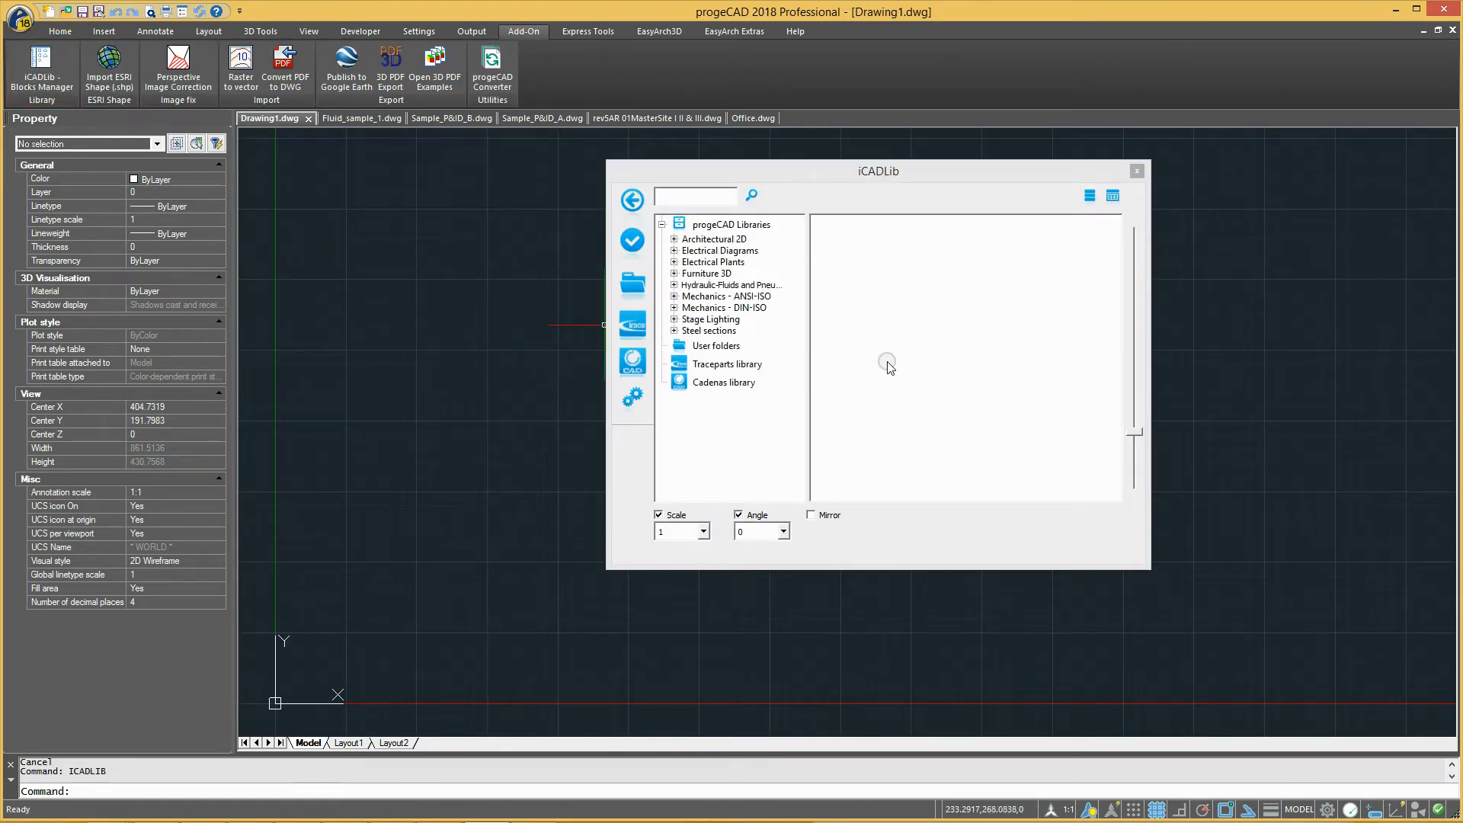
{"action": "left_click", "coordinate": [674, 240]}
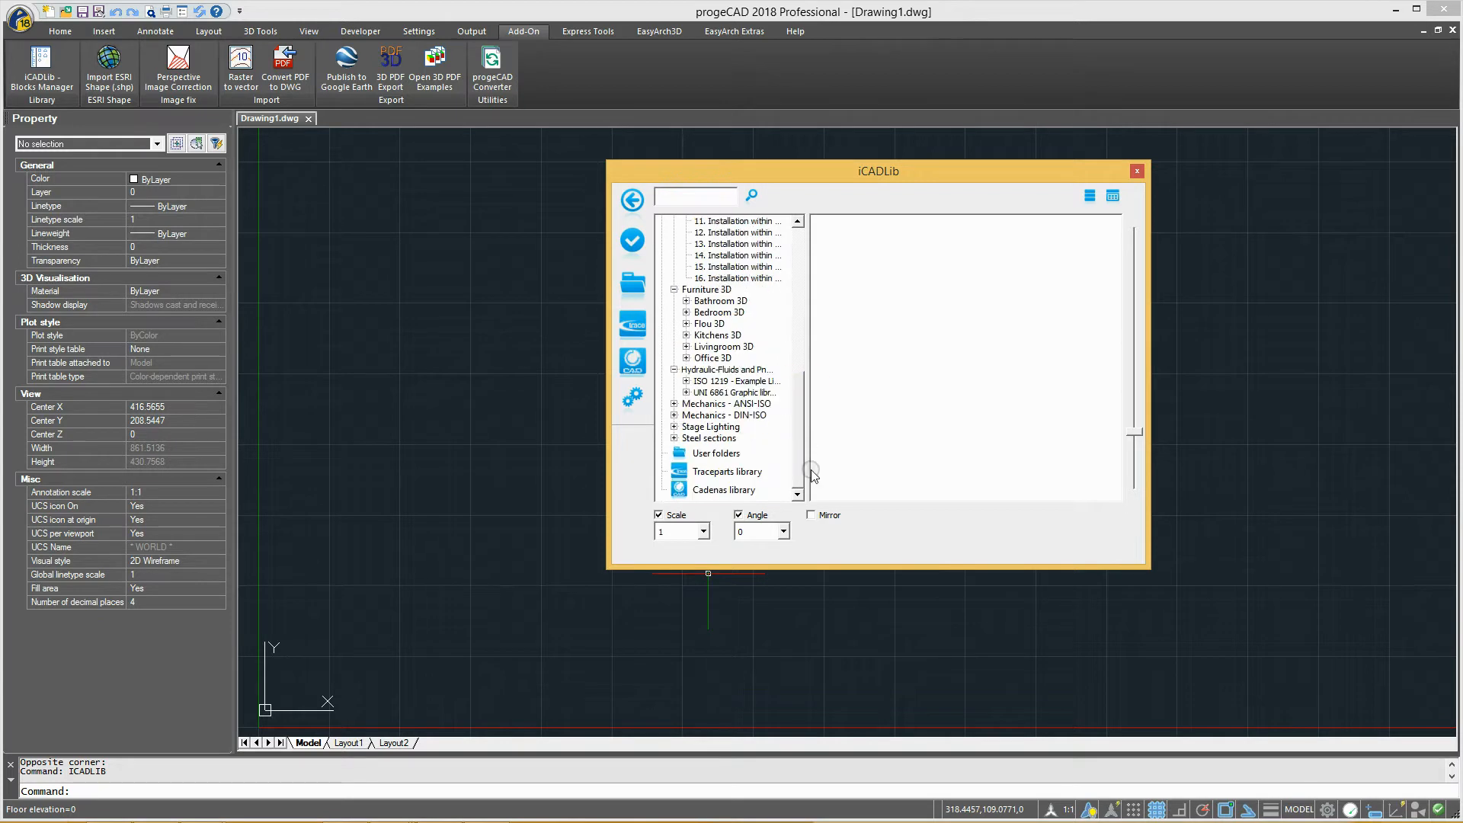
{"action": "left_click_drag", "start_coordinate": [800, 471], "coordinate": [800, 392]}
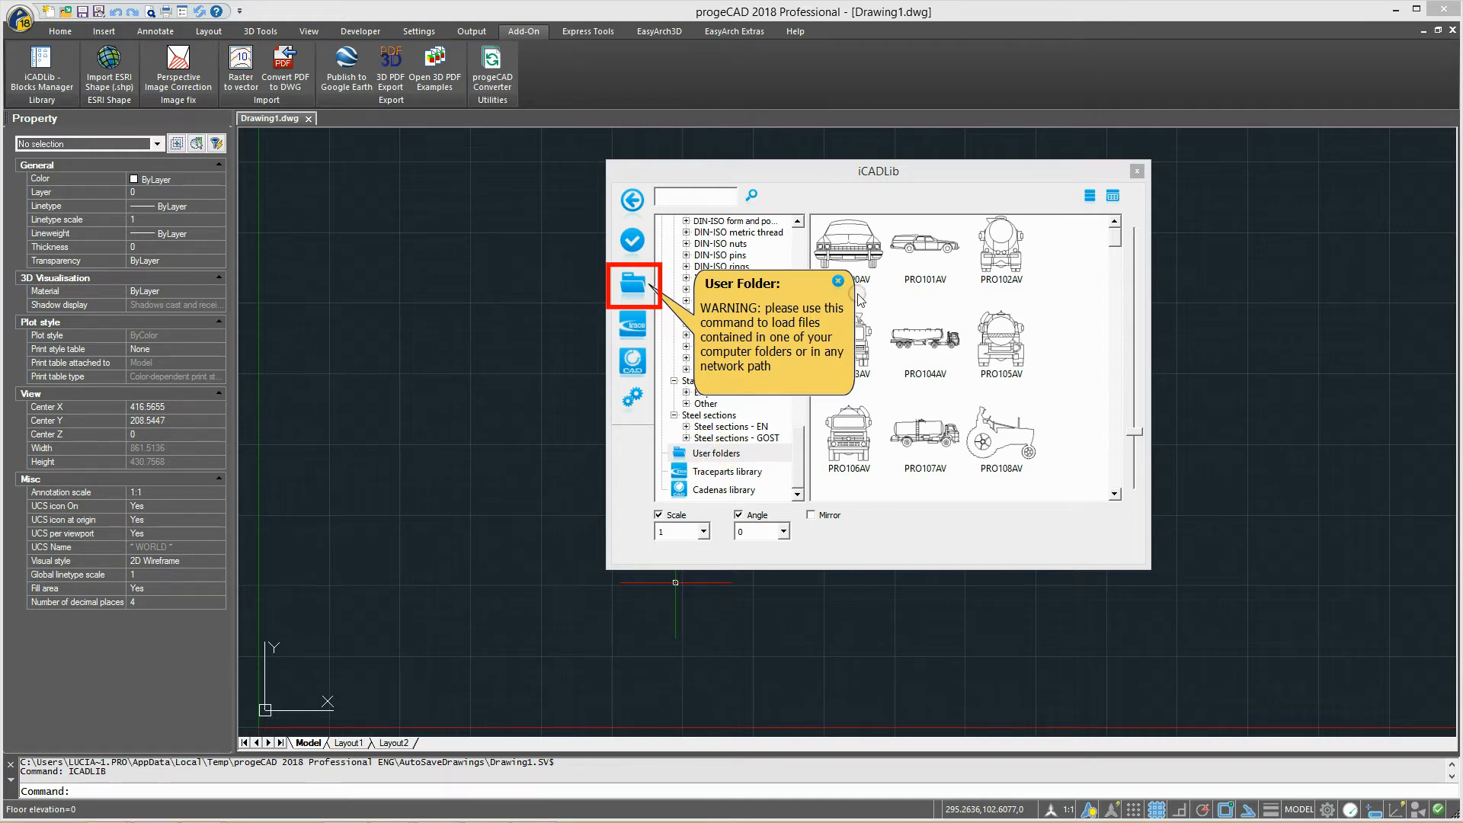
{"action": "left_click", "coordinate": [632, 327]}
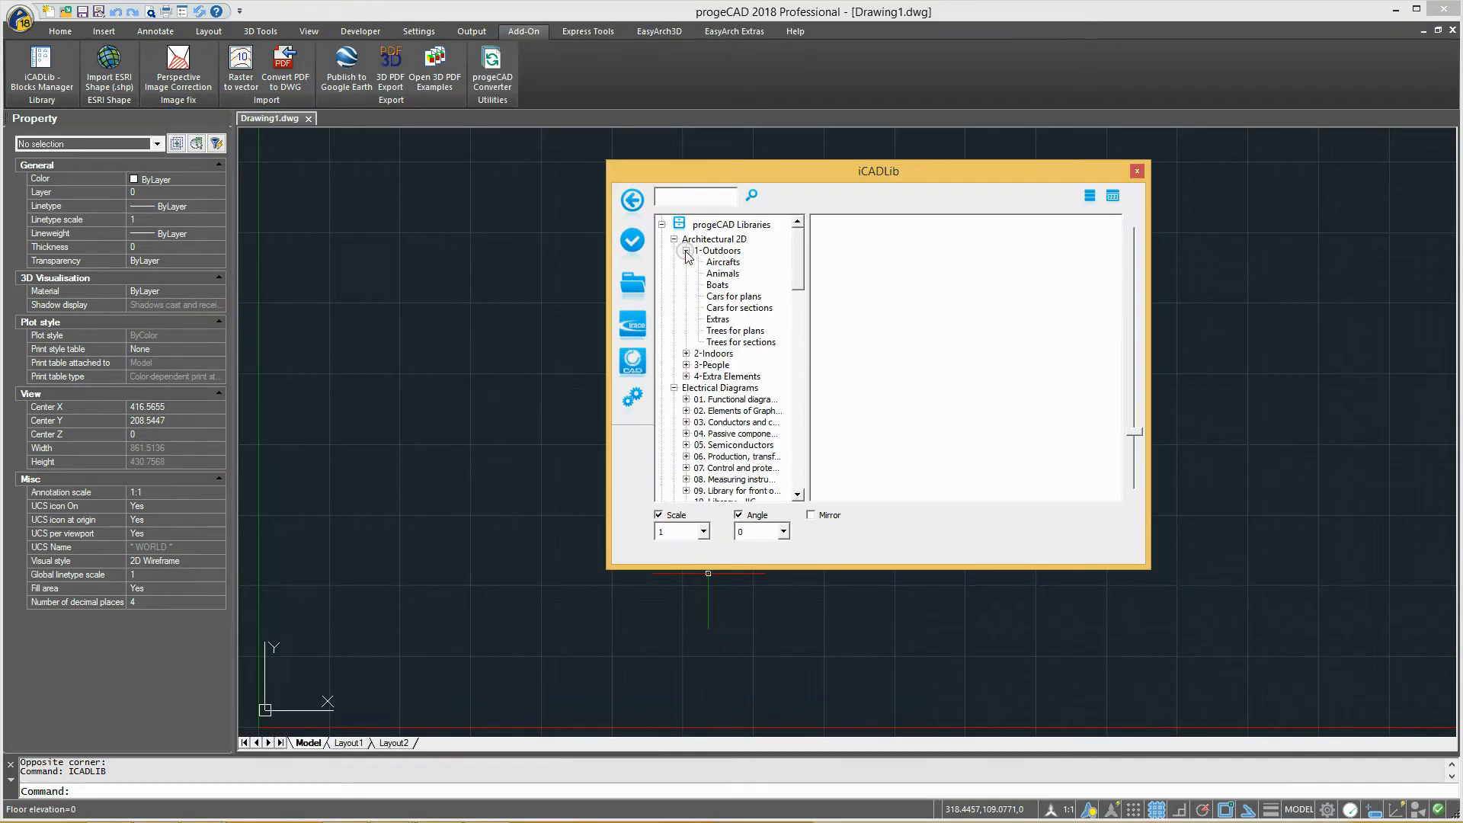
Step: Preview the Animals blocks, then the Furniture 3D > Bathroom 3D Bidets blocks
{"action": "left_click", "coordinate": [723, 272]}
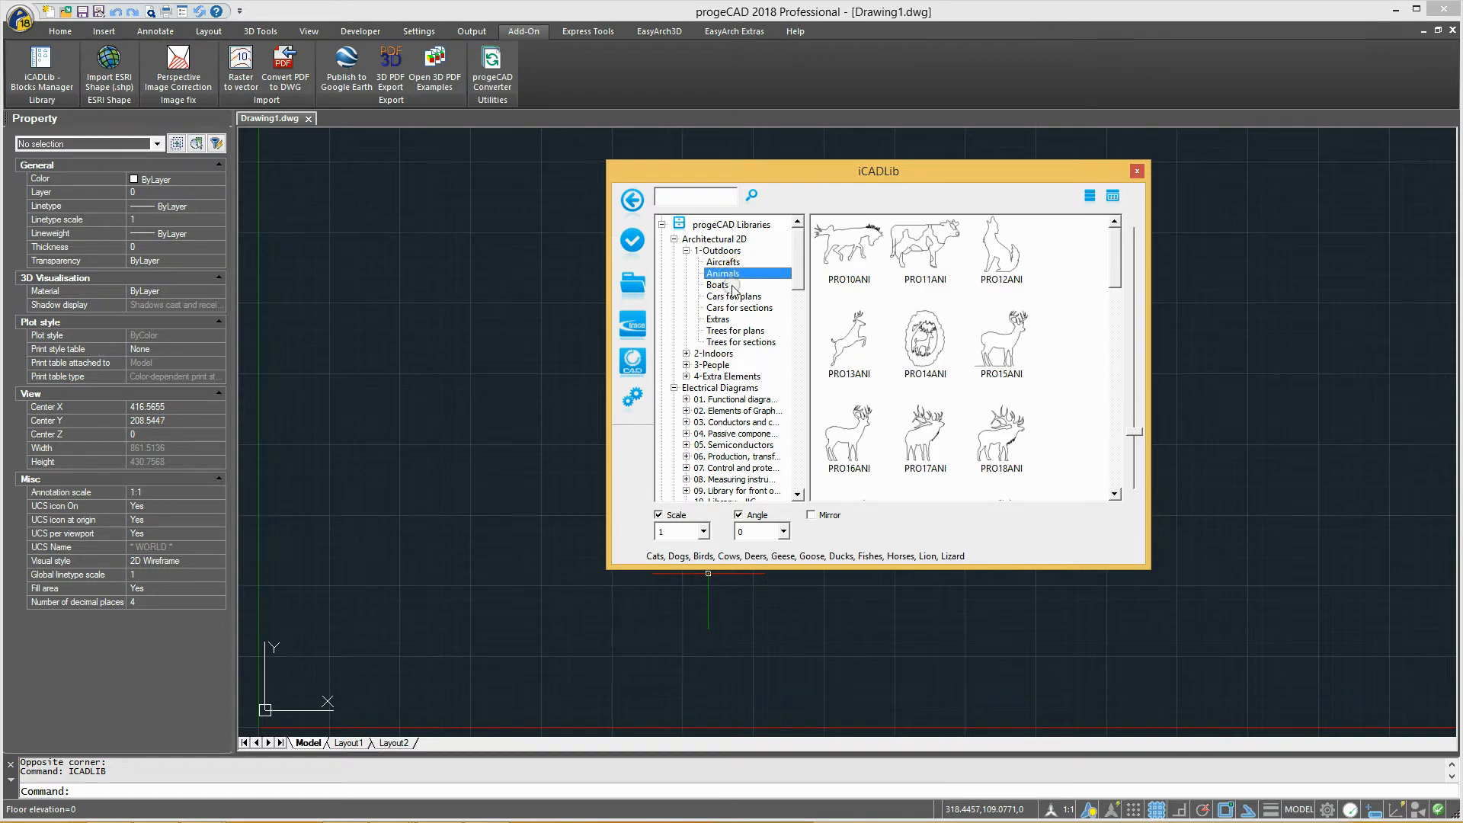
{"action": "left_click", "coordinate": [740, 308]}
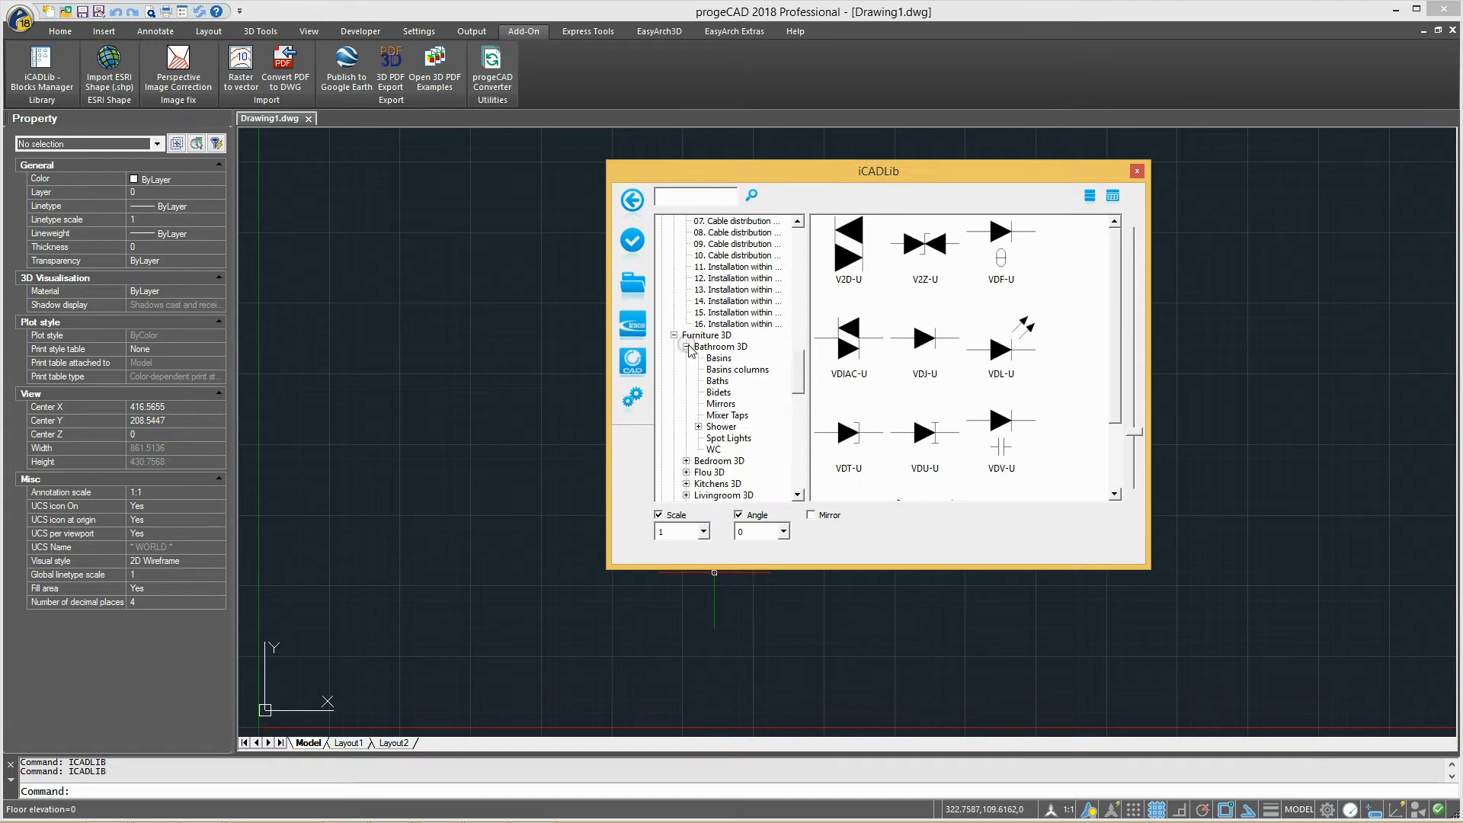
{"action": "left_click", "coordinate": [718, 392]}
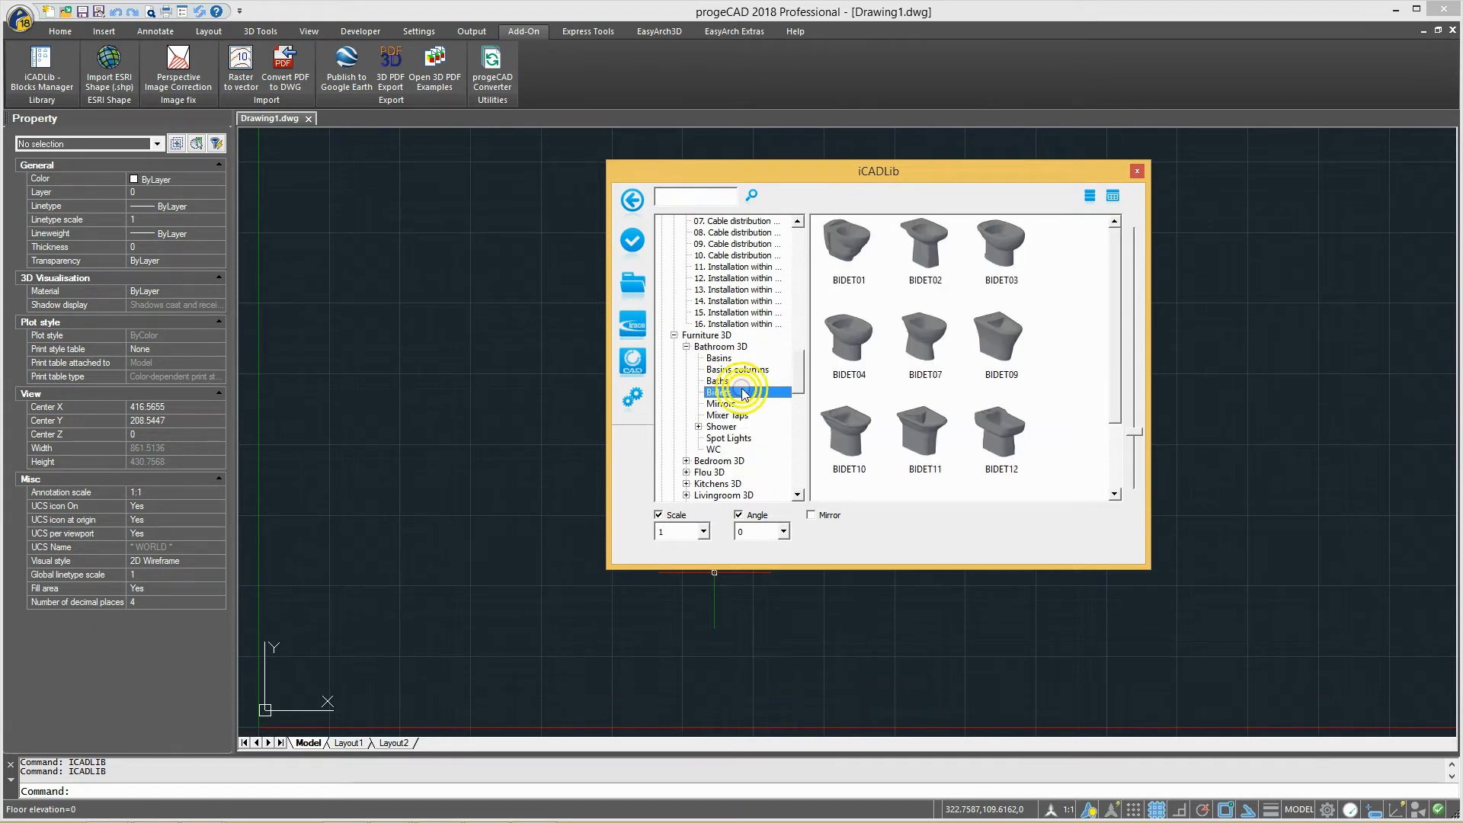
Step: Close iCADLib and bring up the Plc_2010.dwg PLC wiring schematic
{"action": "left_click", "coordinate": [718, 356]}
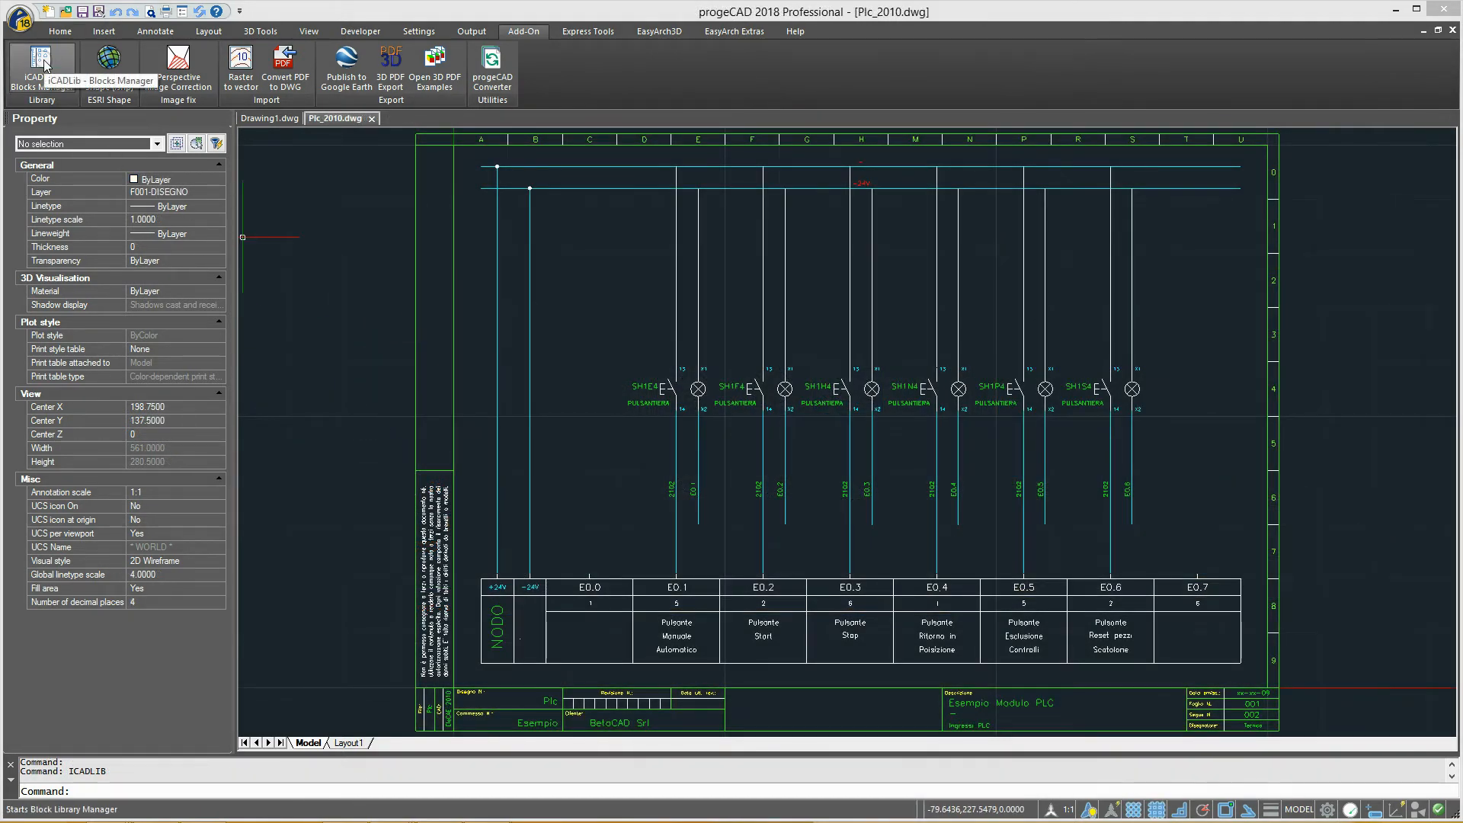
Step: Reopen iCADLib over Plc_2010 and add Electrical Blocks as a user folder
{"action": "left_click", "coordinate": [41, 66]}
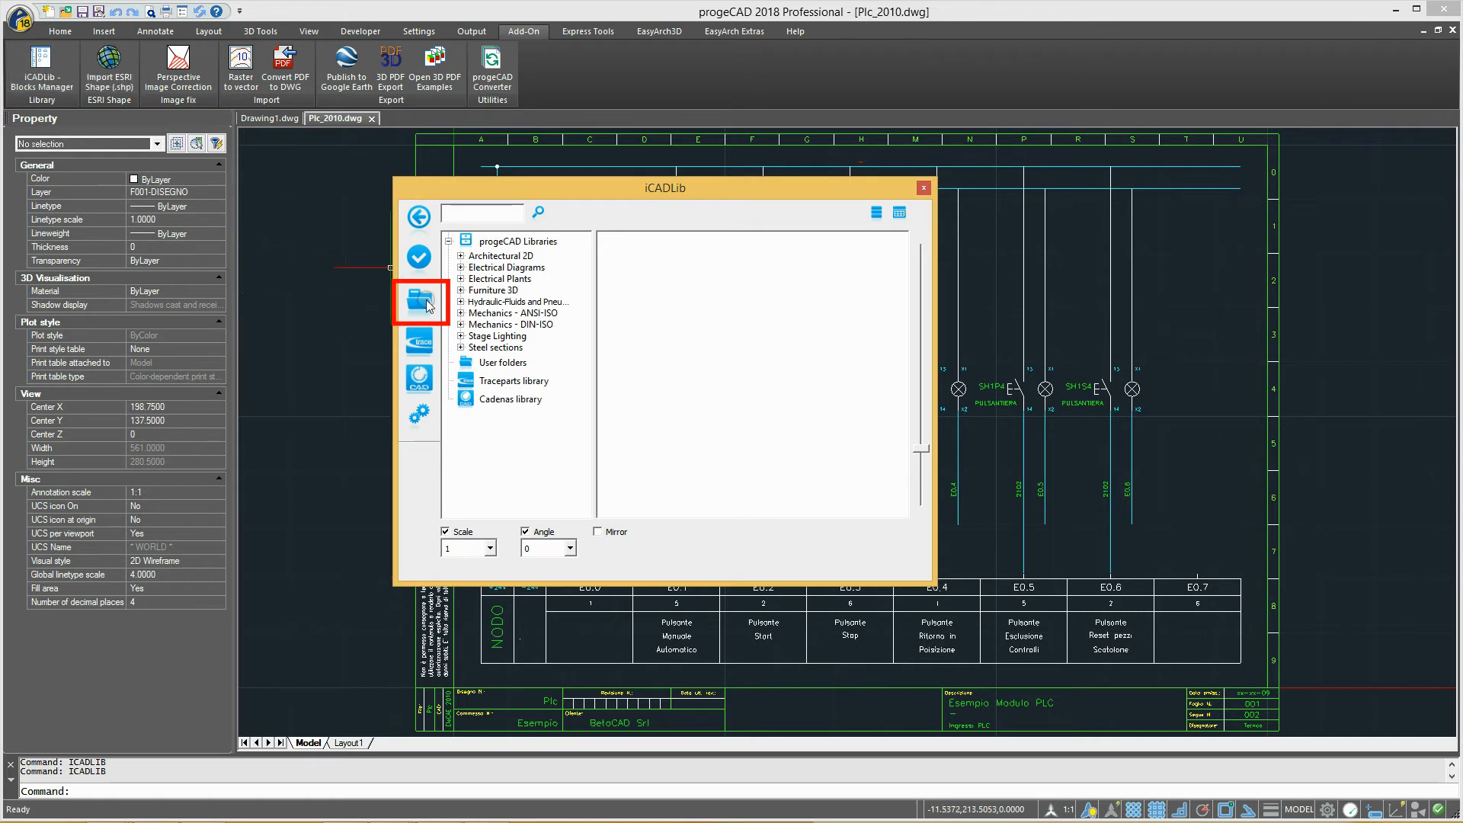
{"action": "left_click", "coordinate": [419, 302]}
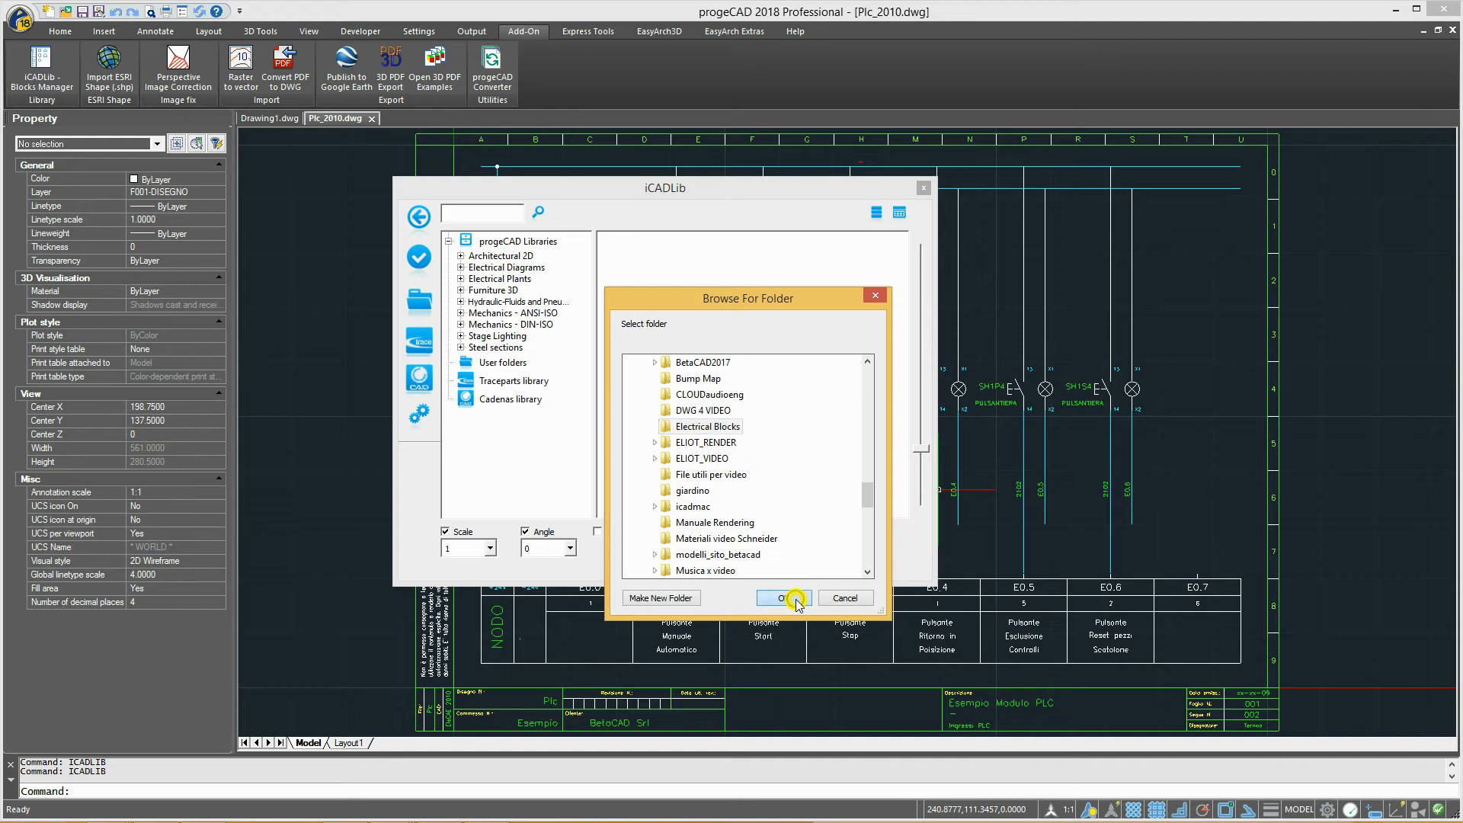
{"action": "left_click", "coordinate": [781, 597]}
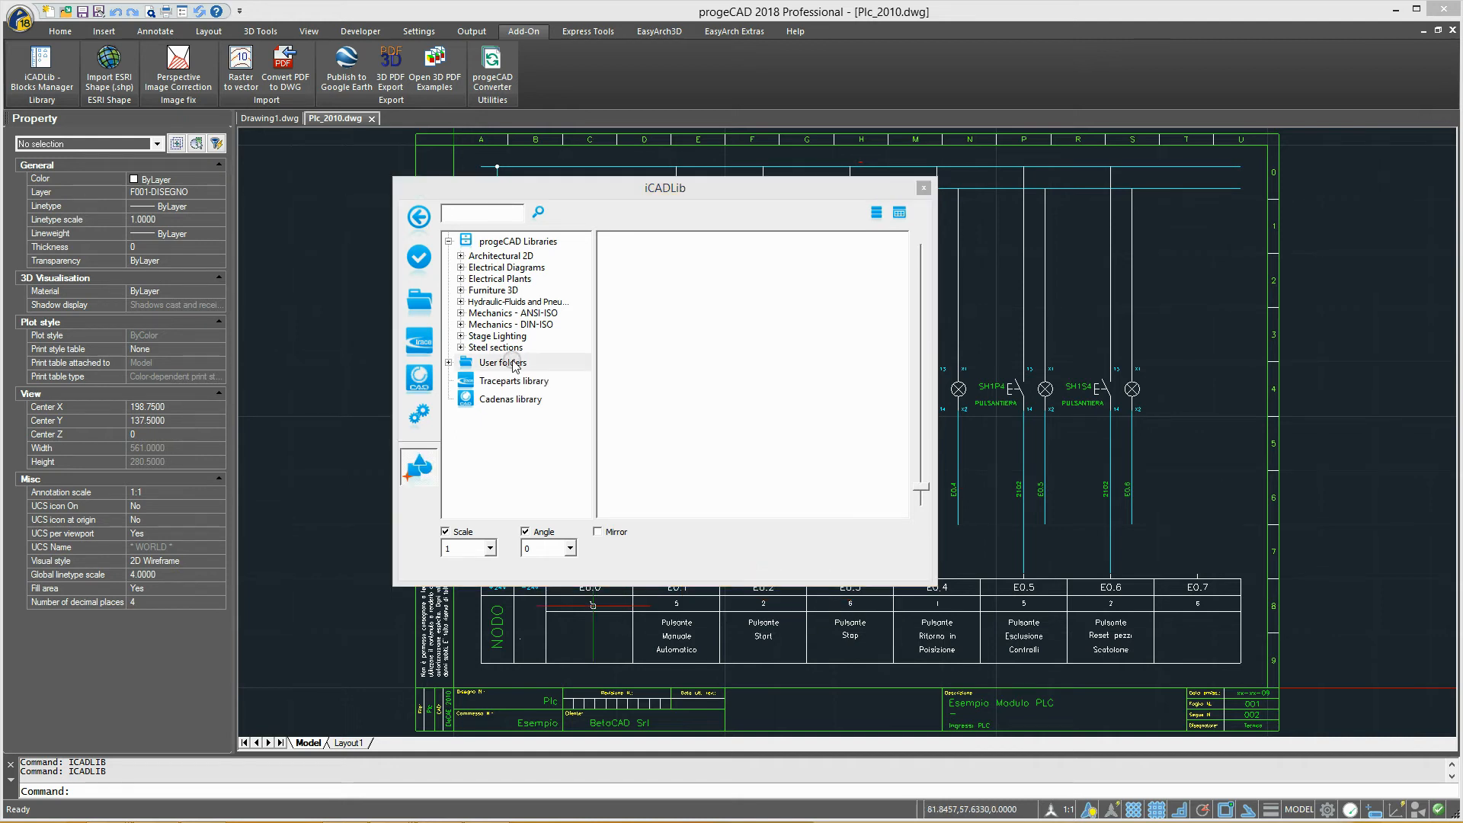
Step: Check the User folders settings without changes, then preview the Electrical Blocks DWGs
{"action": "right_click", "coordinate": [502, 363]}
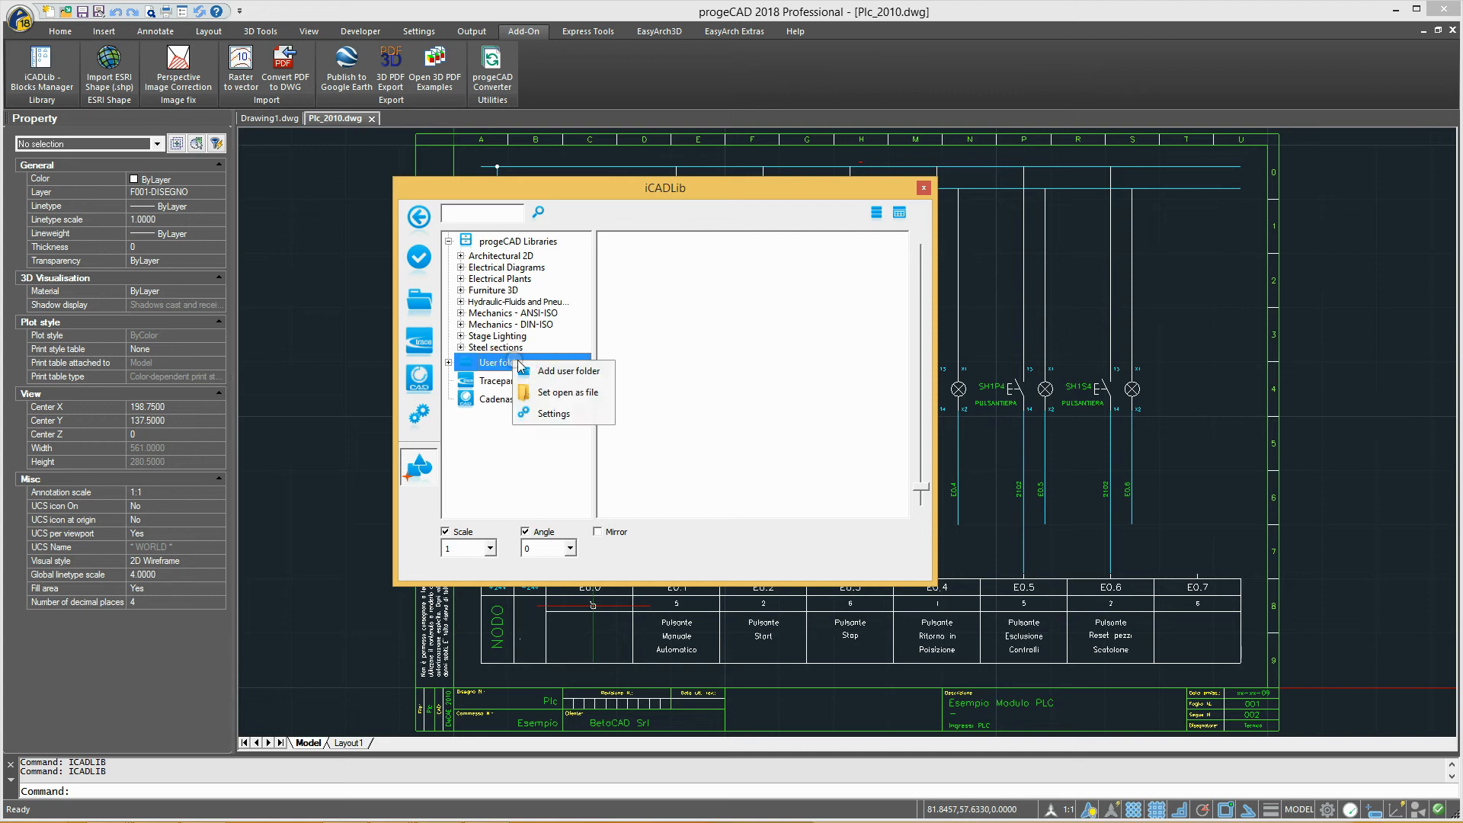
{"action": "mouse_move", "coordinate": [552, 413]}
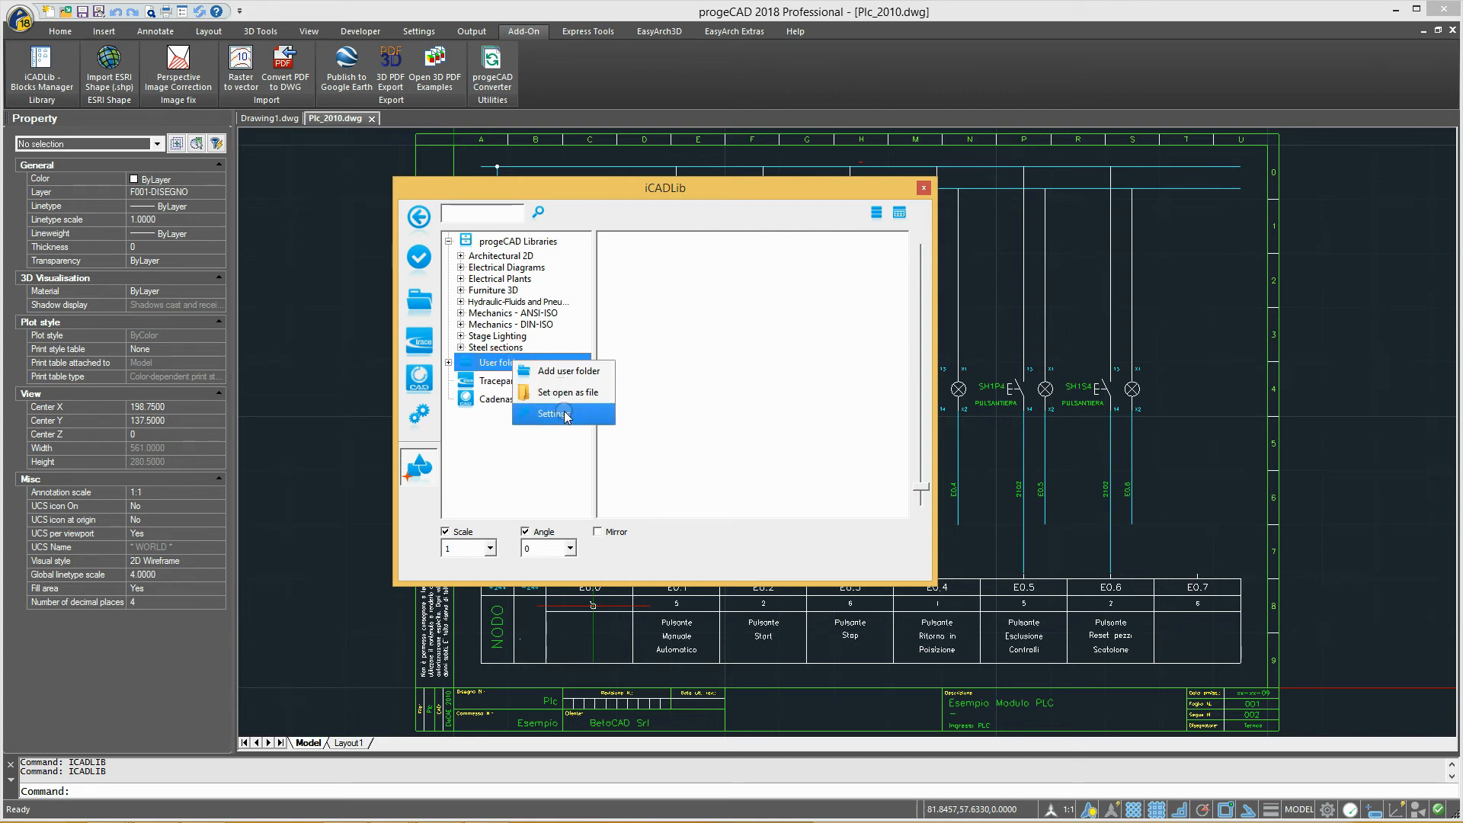
{"action": "left_click", "coordinate": [551, 414]}
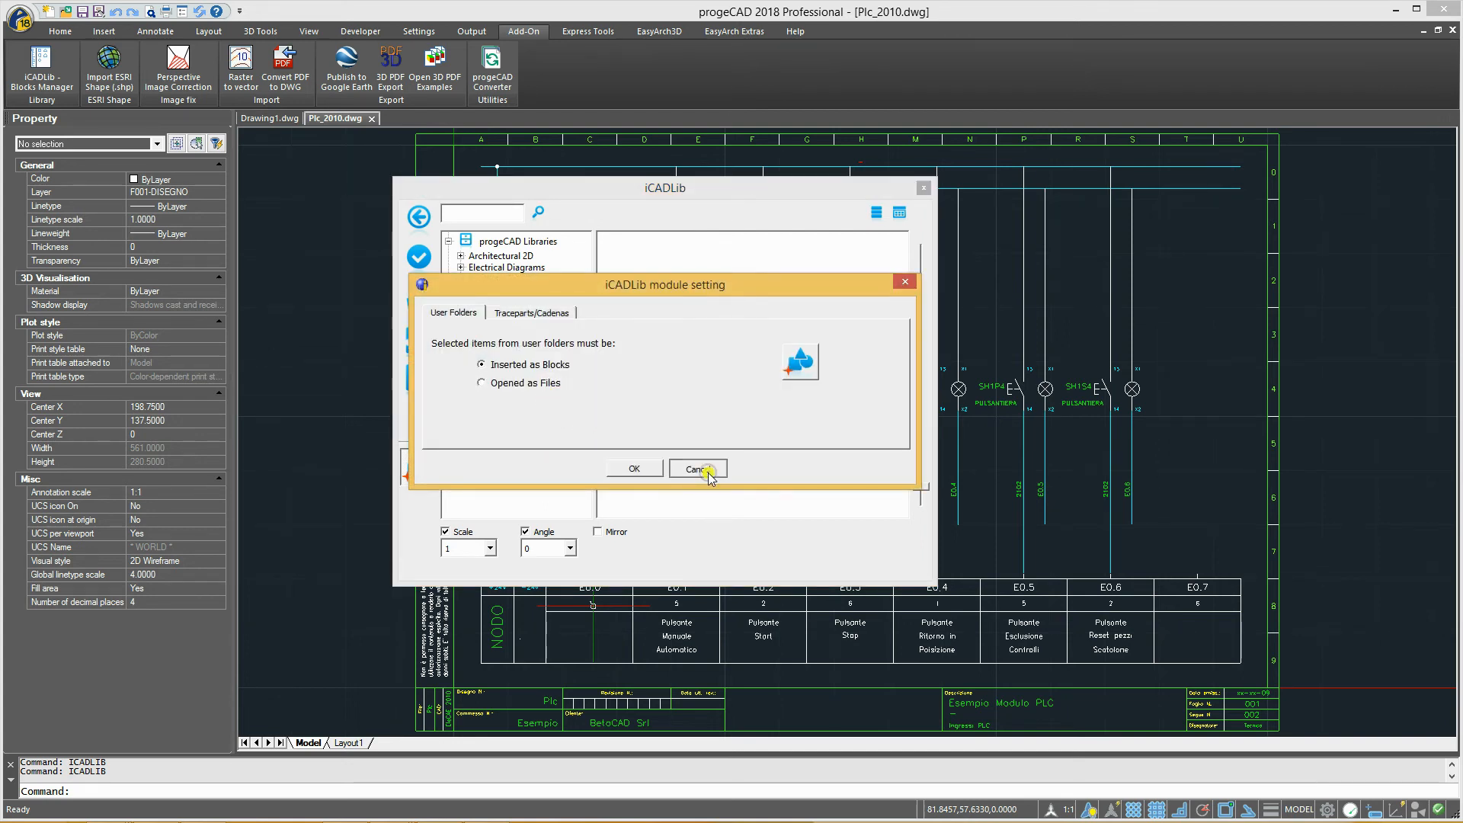
{"action": "left_click", "coordinate": [696, 467]}
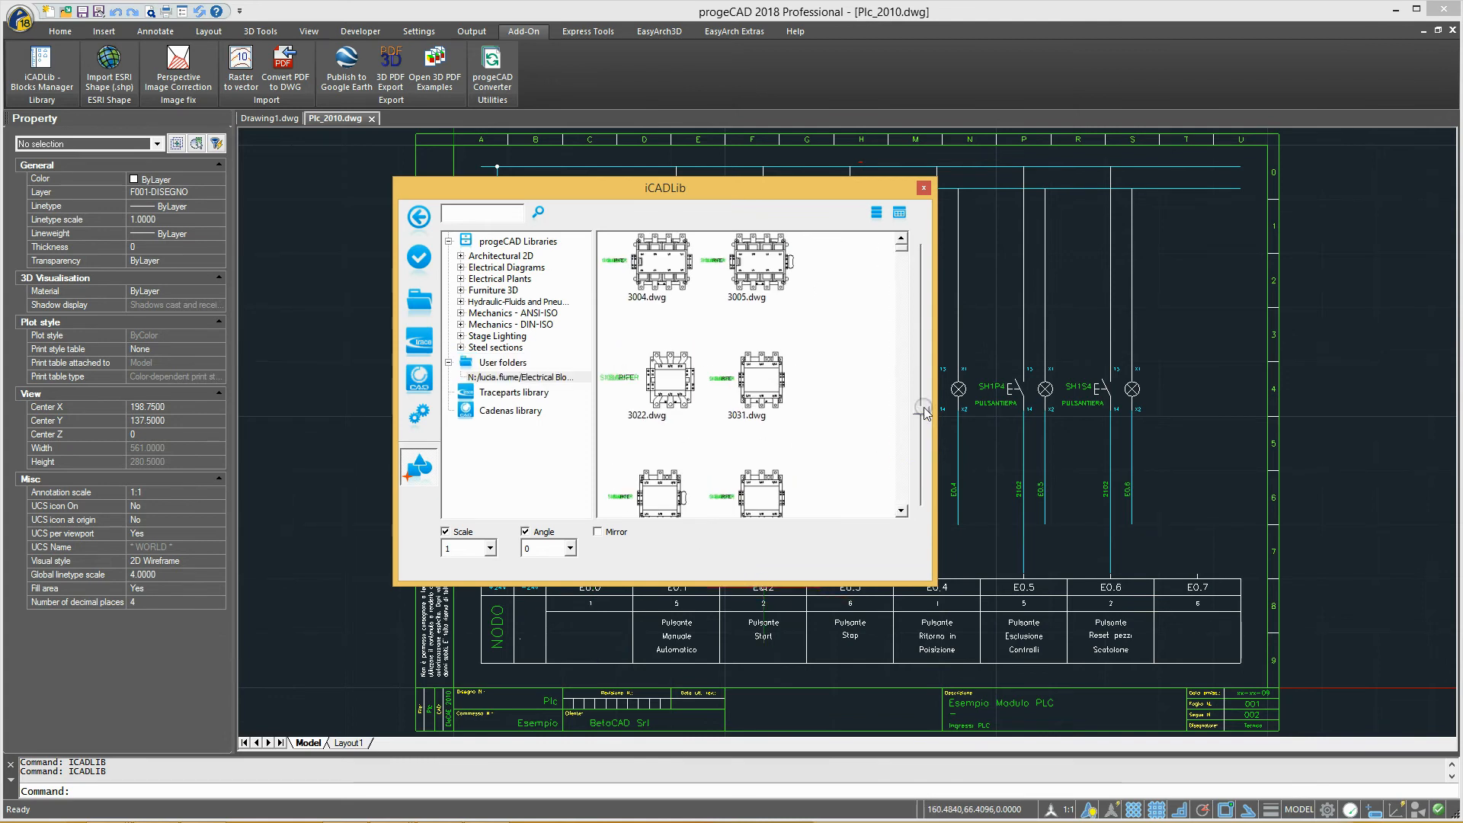
{"action": "scroll", "scroll_direction": "down", "scroll_amount": 3}
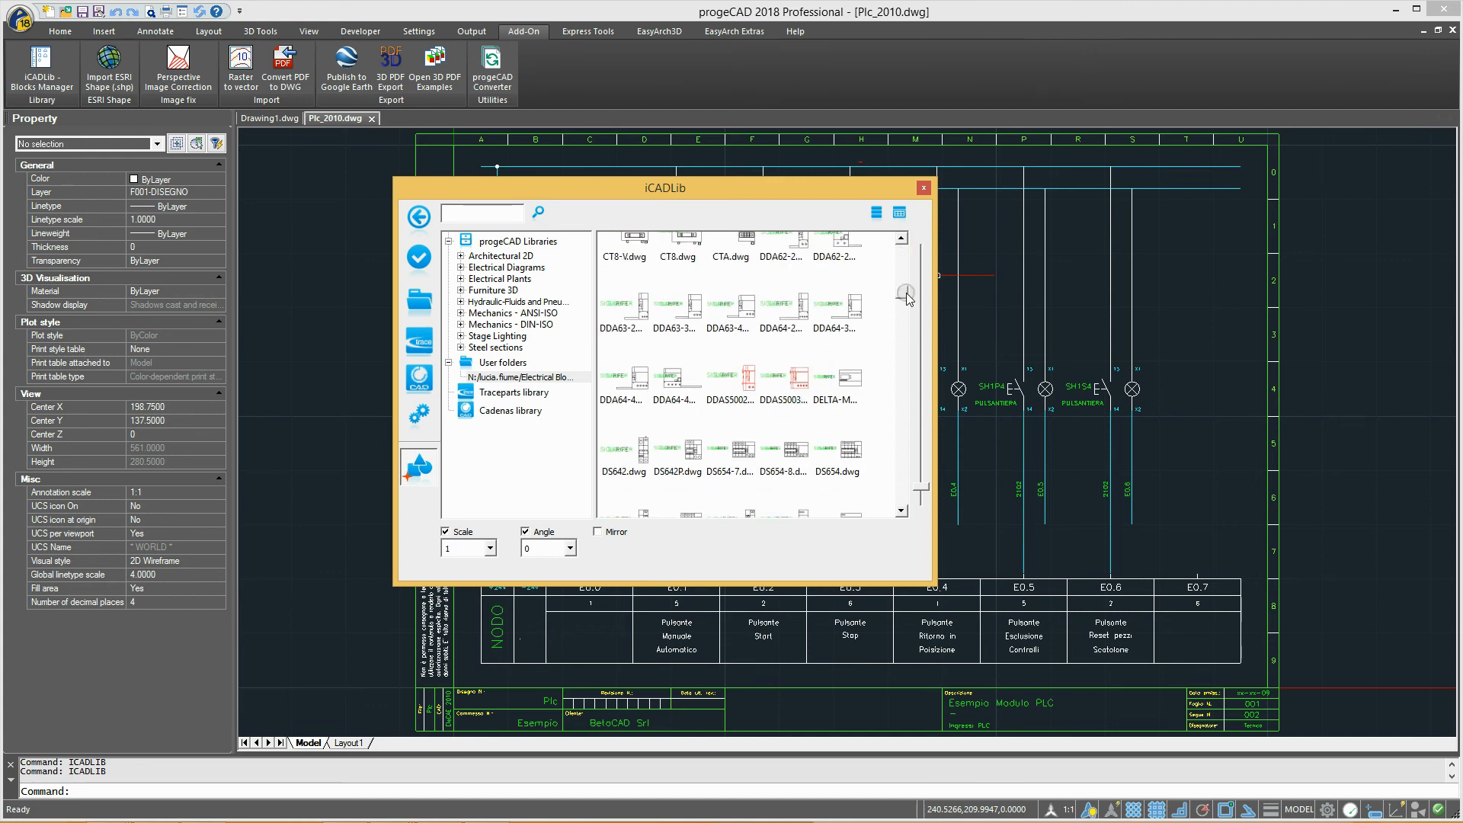